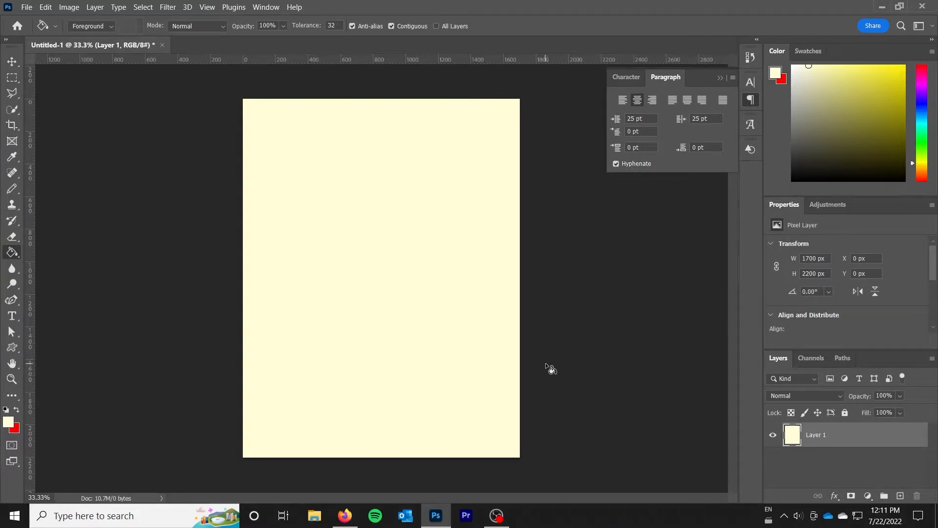
{"action": "mouse_move", "coordinate": [545, 375]}
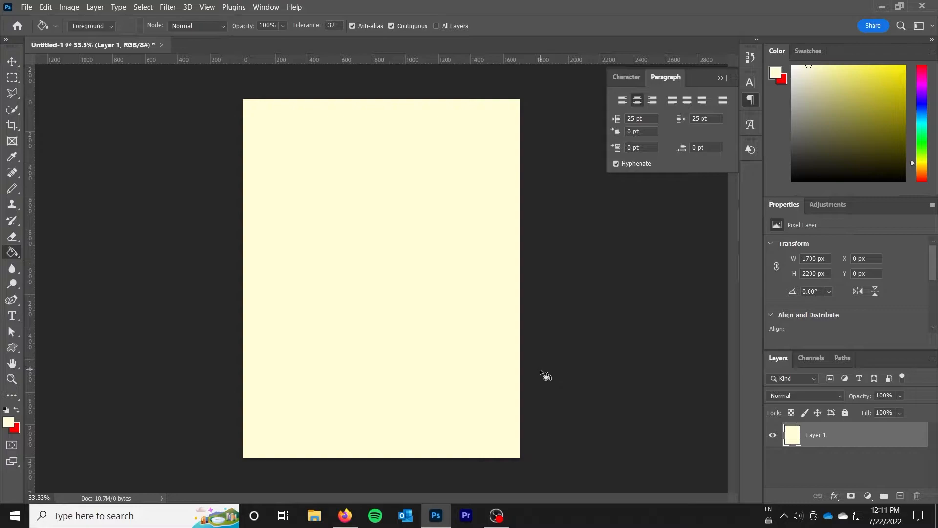
{"action": "mouse_move", "coordinate": [73, 324]}
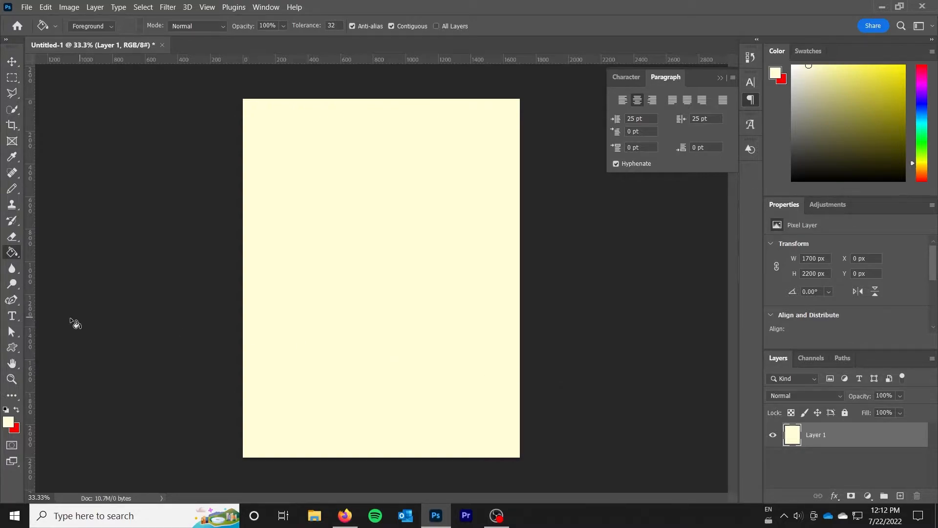
Choose the Horizontal Type tool ready for Lucida Calligraphy Italic 9 pt text.
{"action": "left_click", "coordinate": [12, 316]}
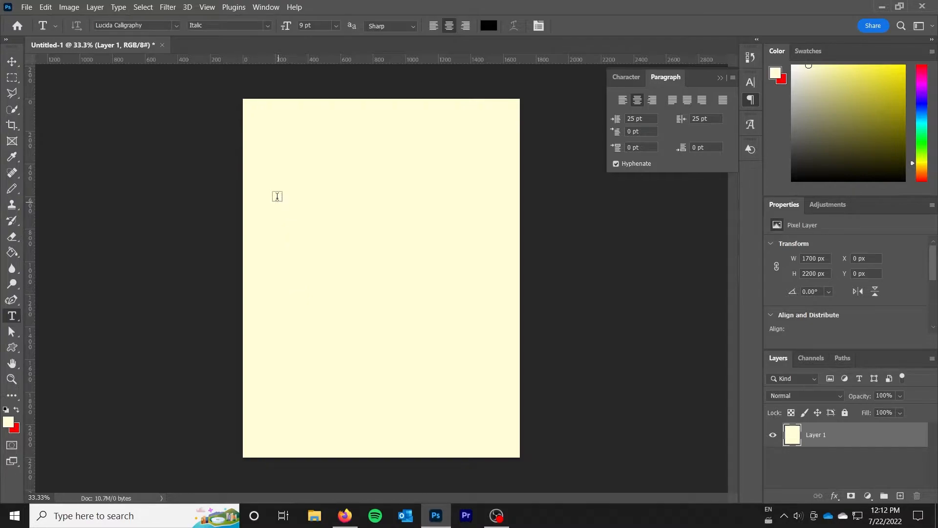
{"action": "mouse_move", "coordinate": [281, 234]}
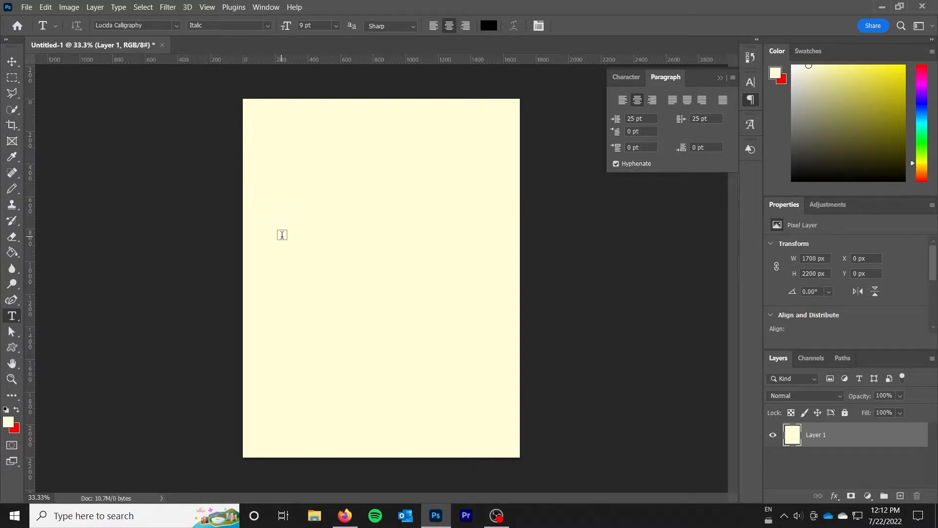
Place the lorem ipsum text mid-page and centre-align it in the Paragraph panel.
{"action": "left_click", "coordinate": [282, 235]}
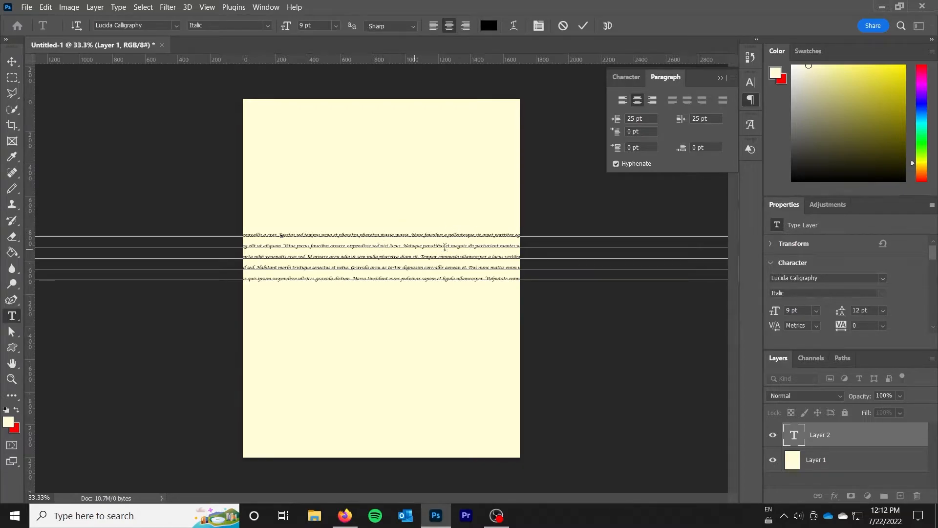
{"action": "left_click", "coordinate": [652, 100]}
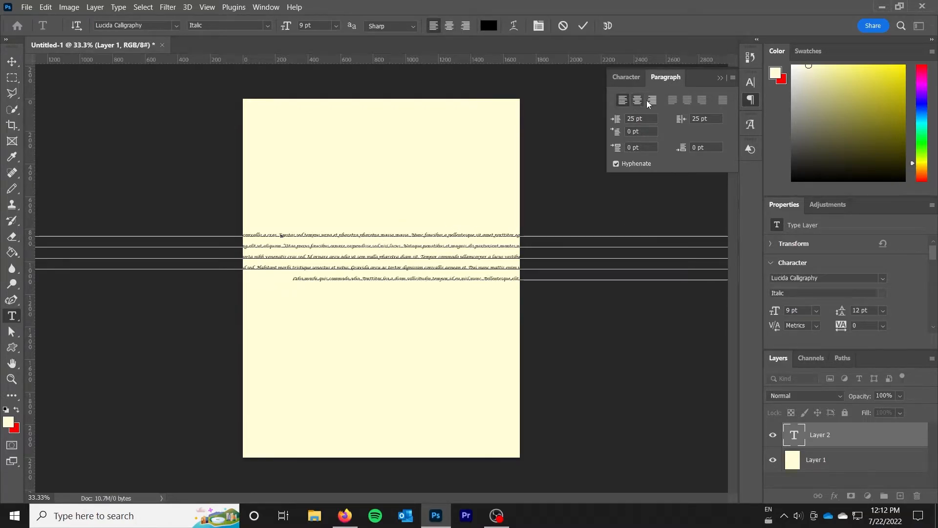
{"action": "left_click", "coordinate": [637, 100]}
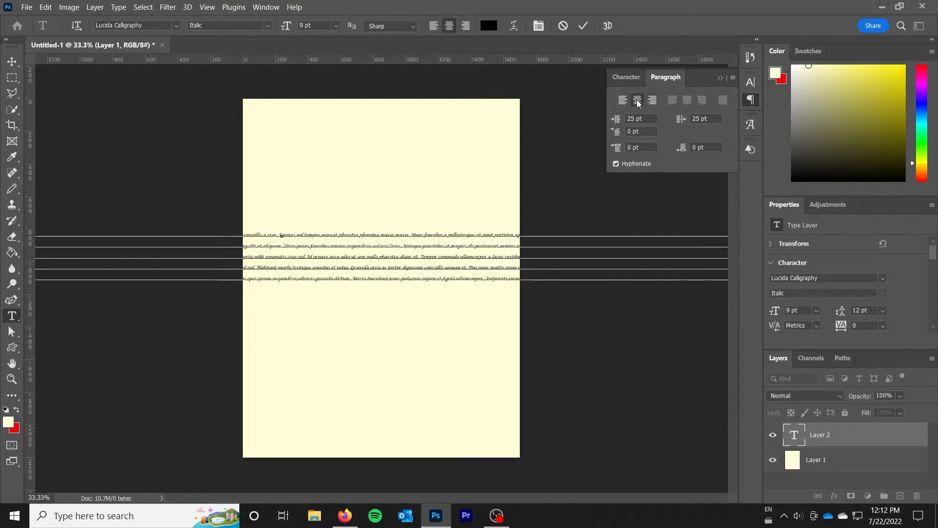
{"action": "left_click", "coordinate": [638, 99]}
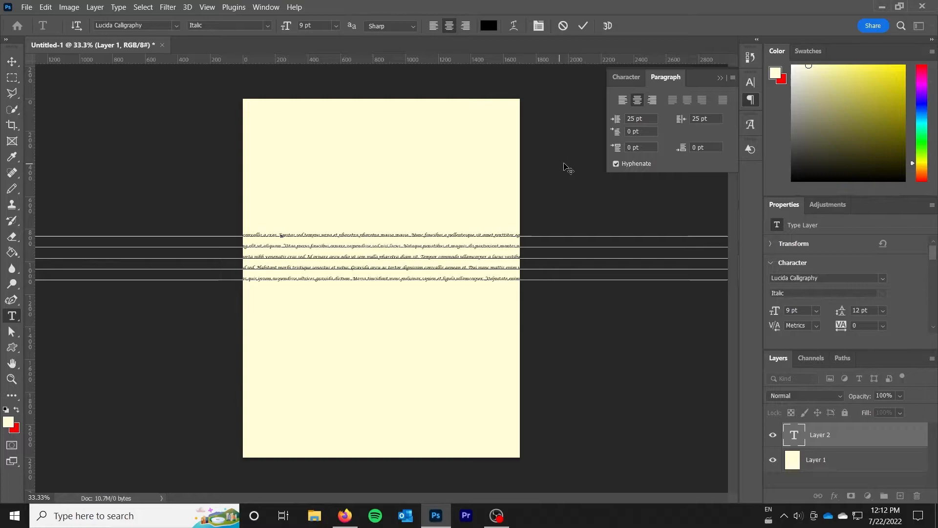
{"action": "mouse_move", "coordinate": [556, 197]}
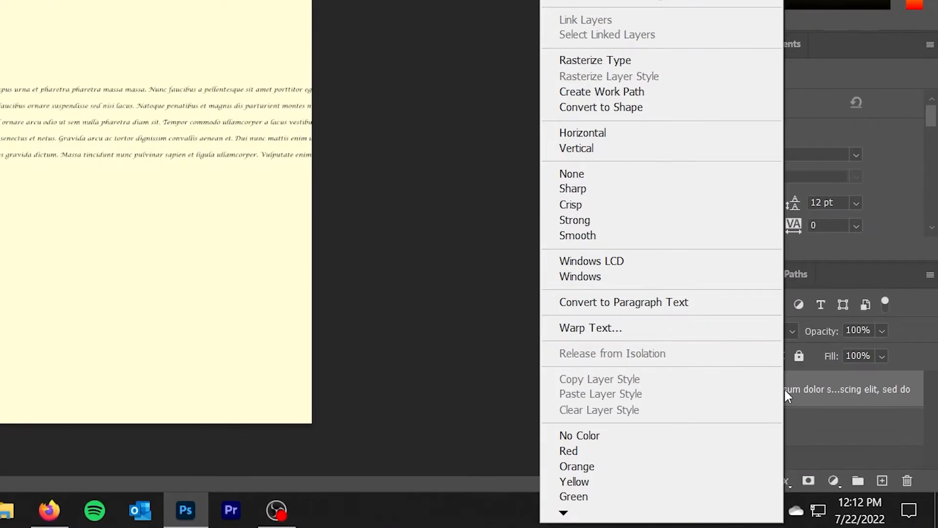
Convert the lorem ipsum type layer to paragraph text via the layer's context menu.
{"action": "left_click", "coordinate": [622, 302]}
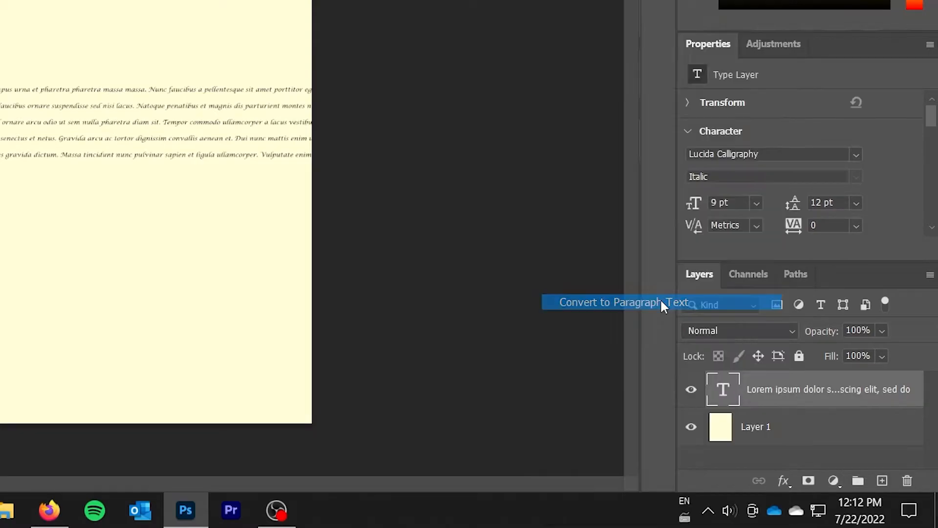
{"action": "left_click", "coordinate": [622, 302]}
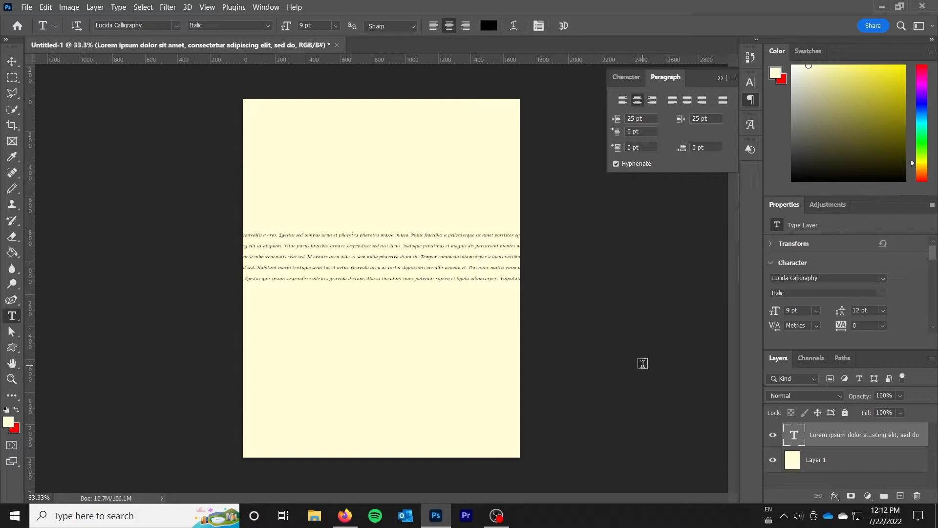
{"action": "mouse_move", "coordinate": [646, 369]}
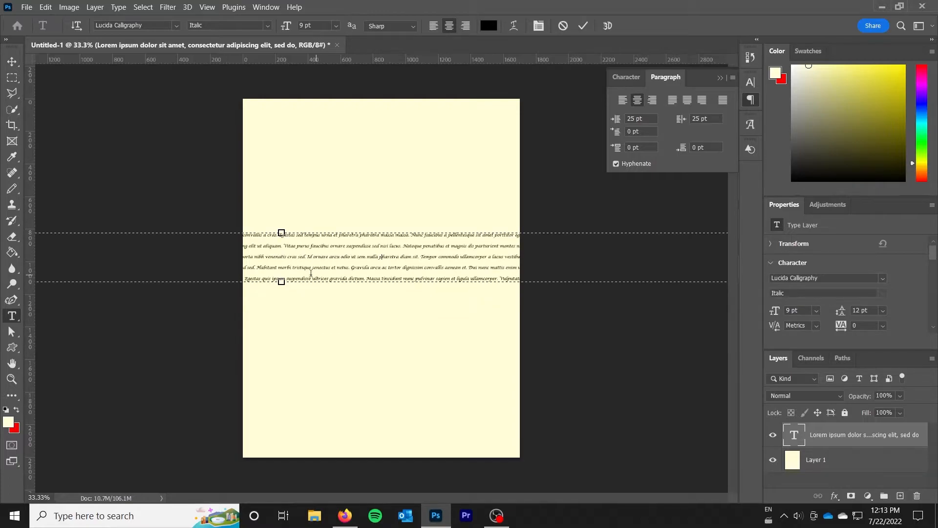
{"action": "mouse_move", "coordinate": [11, 316]}
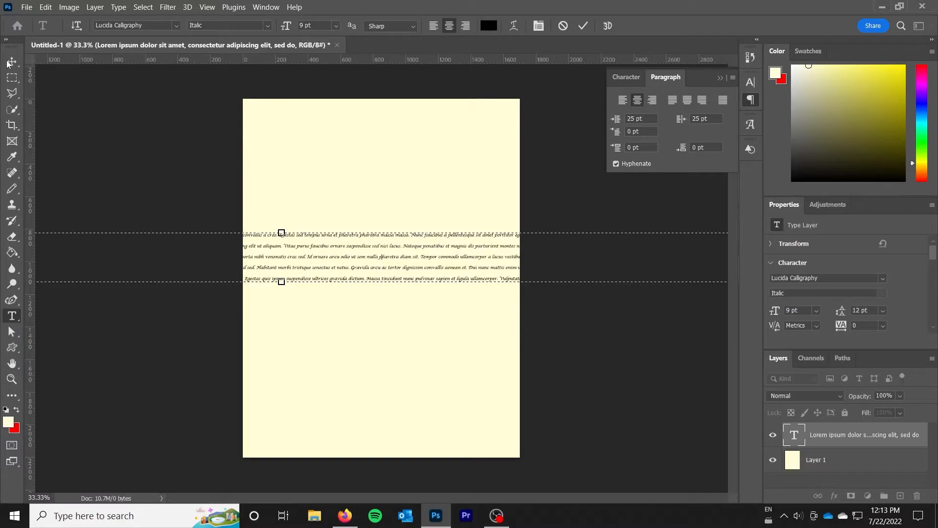
{"action": "mouse_move", "coordinate": [11, 61]}
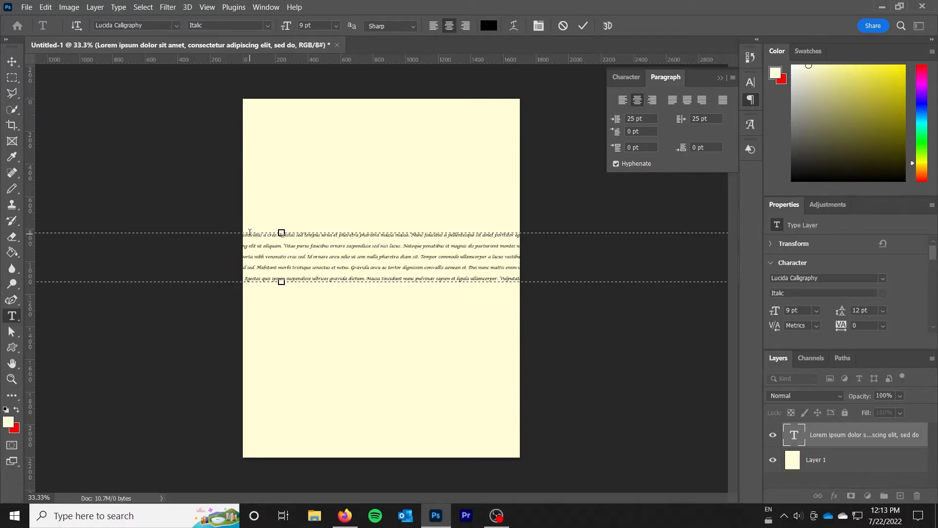
{"action": "mouse_move", "coordinate": [301, 268]}
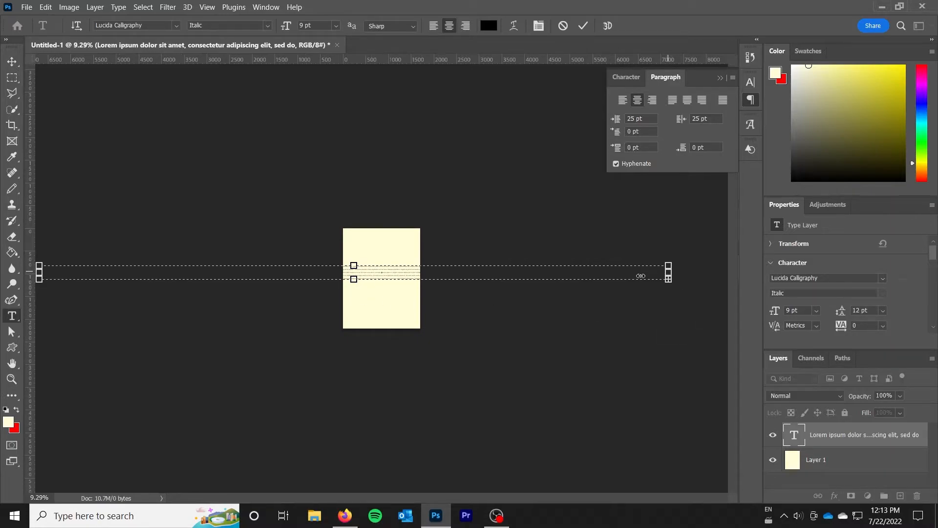
Resize the text box to page width and stretch it to the top and right page edges.
{"action": "left_click_drag", "start_coordinate": [668, 273], "coordinate": [413, 272]}
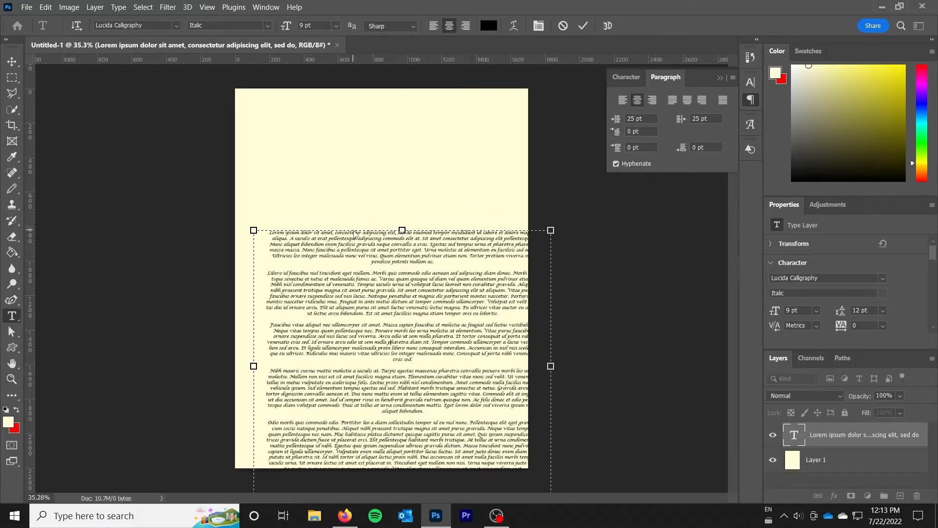
{"action": "left_click_drag", "start_coordinate": [402, 231], "coordinate": [402, 140]}
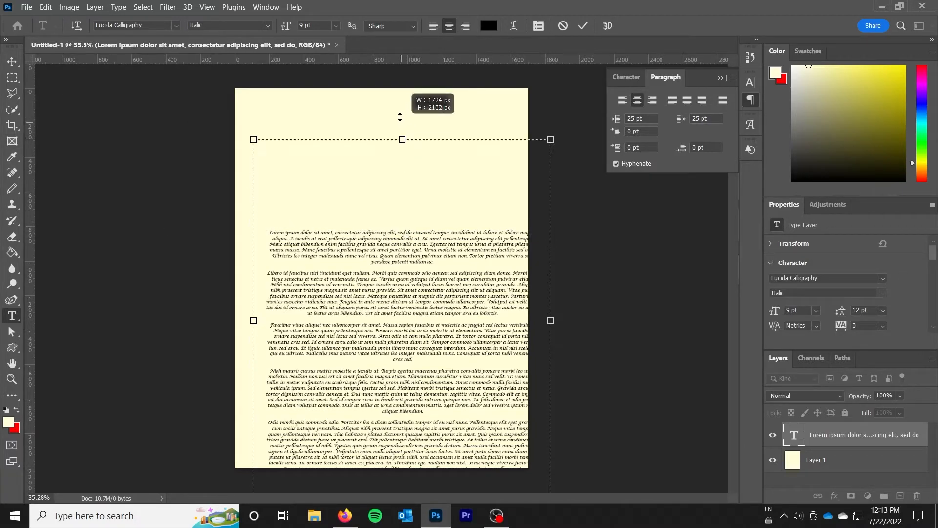
{"action": "left_click_drag", "start_coordinate": [401, 140], "coordinate": [401, 95]}
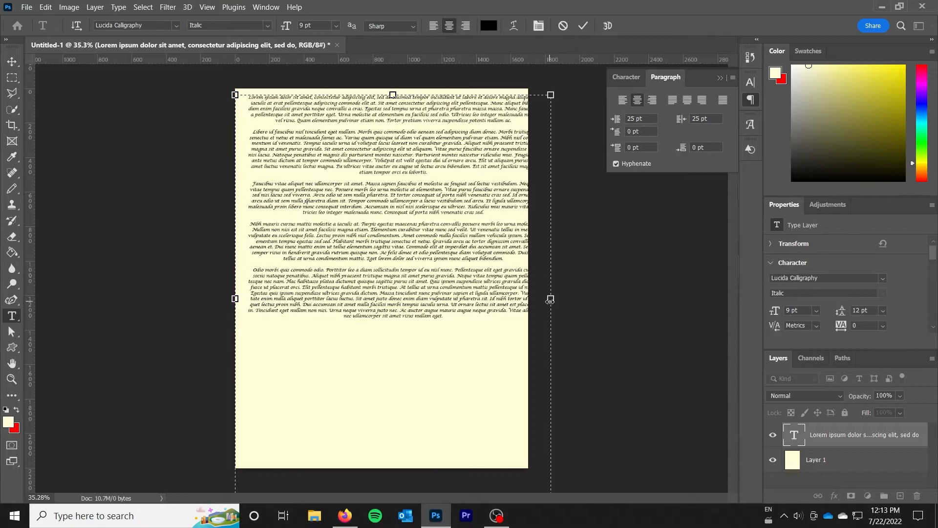
{"action": "left_click_drag", "start_coordinate": [550, 299], "coordinate": [520, 299]}
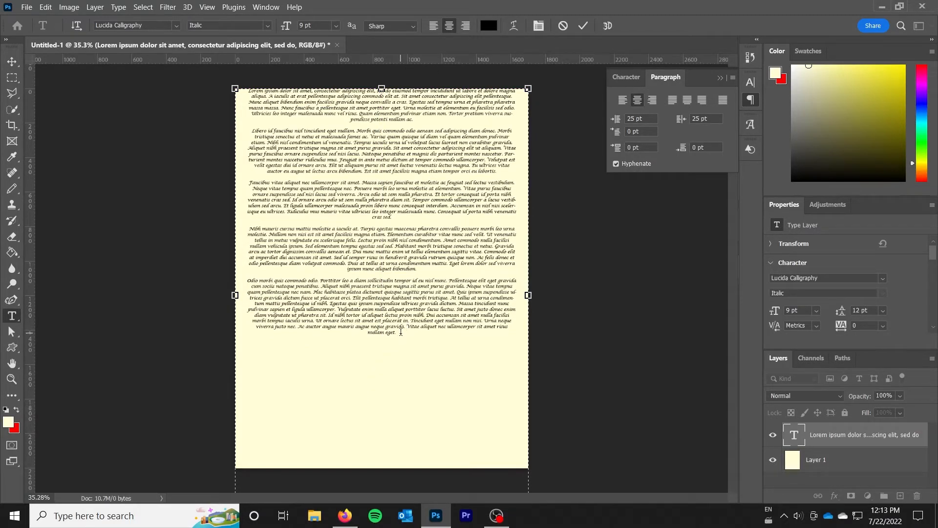
Select all the text and set Space After Paragraph to 10 pt.
{"action": "key", "text": "ctrl+a"}
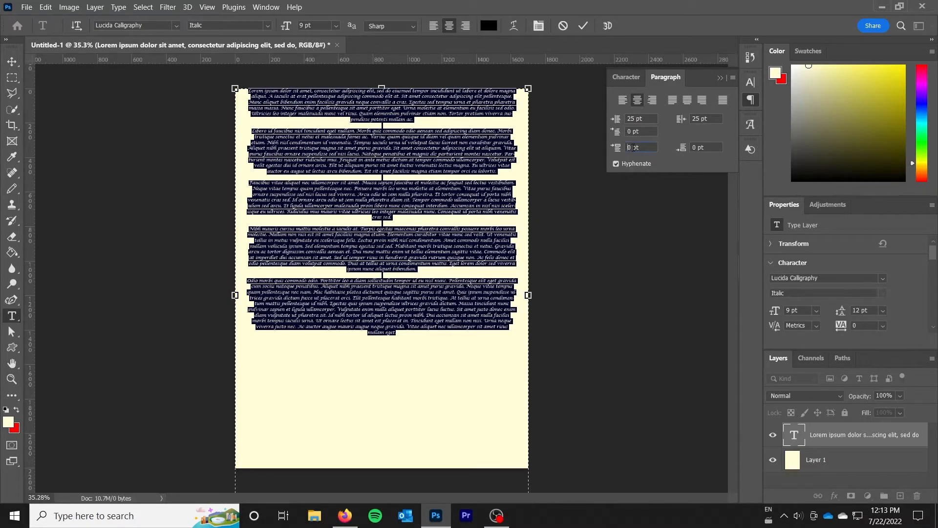
{"action": "left_click", "coordinate": [640, 147]}
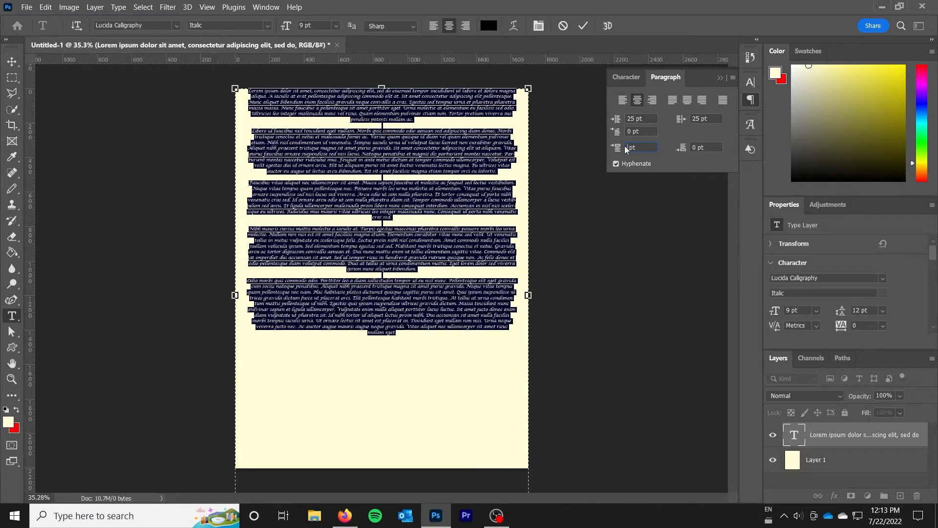
{"action": "type", "text": "10 pt"}
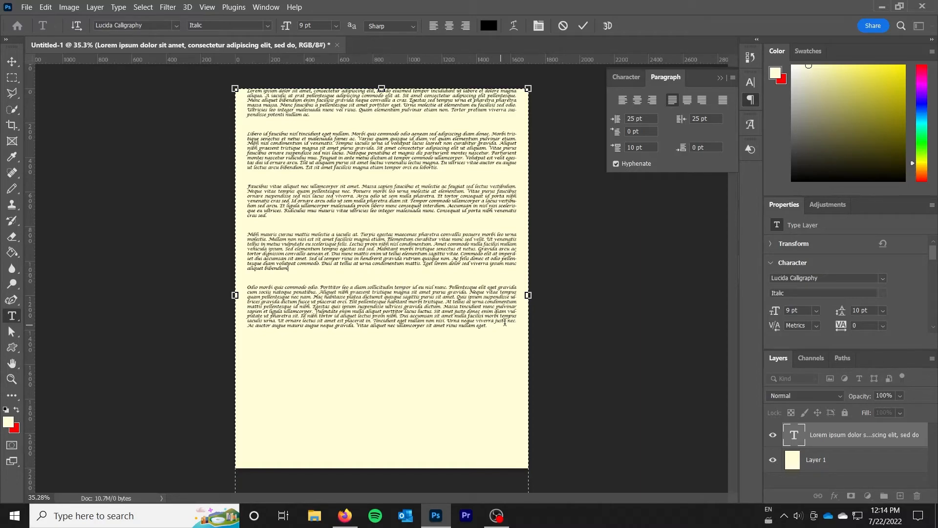
{"action": "key", "text": "ctrl+a"}
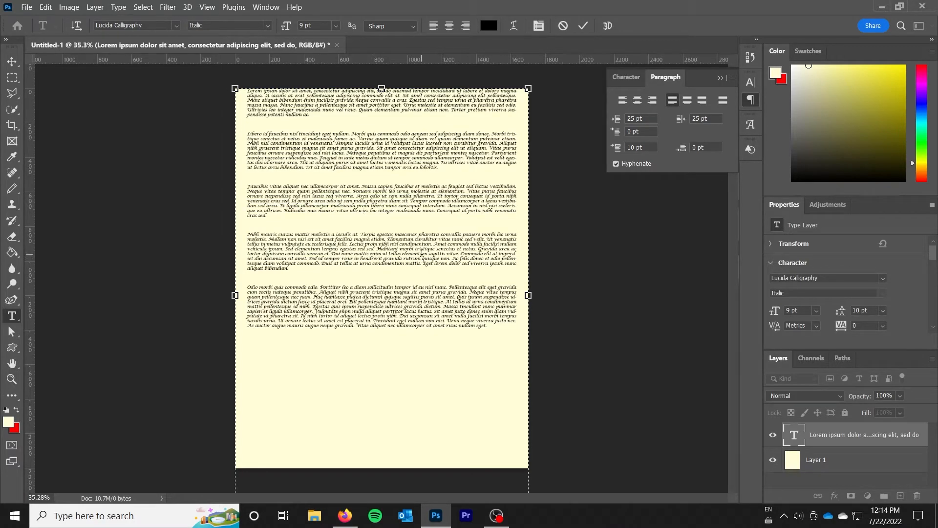
{"action": "mouse_move", "coordinate": [236, 295]}
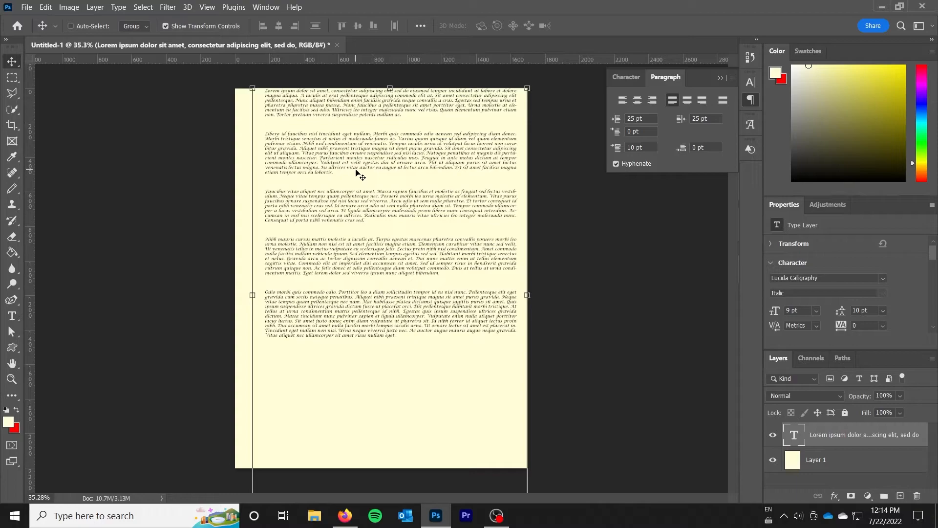
{"action": "mouse_move", "coordinate": [350, 220]}
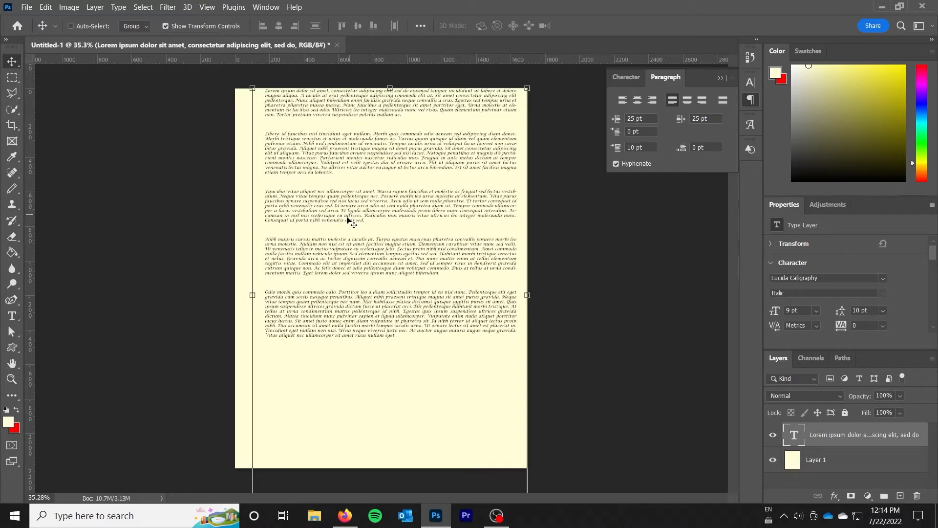
{"action": "mouse_move", "coordinate": [349, 225]}
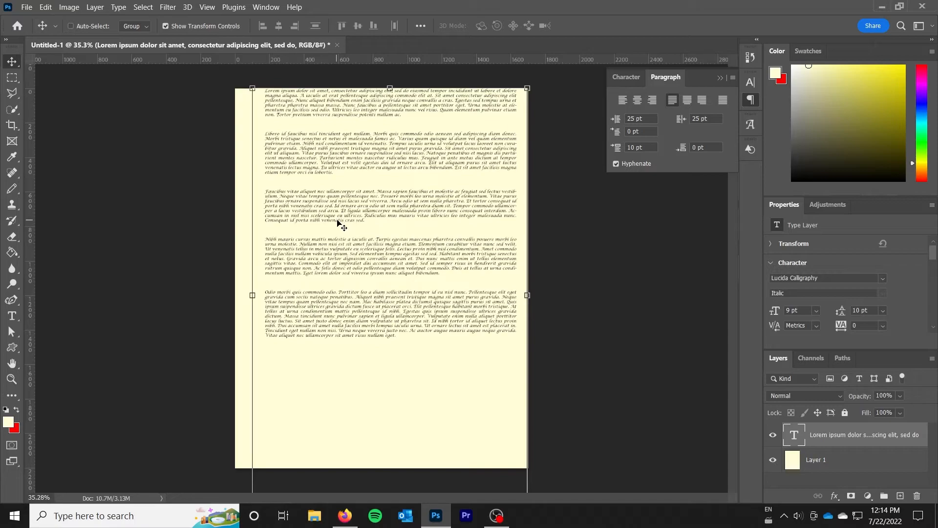
{"action": "mouse_move", "coordinate": [369, 279]}
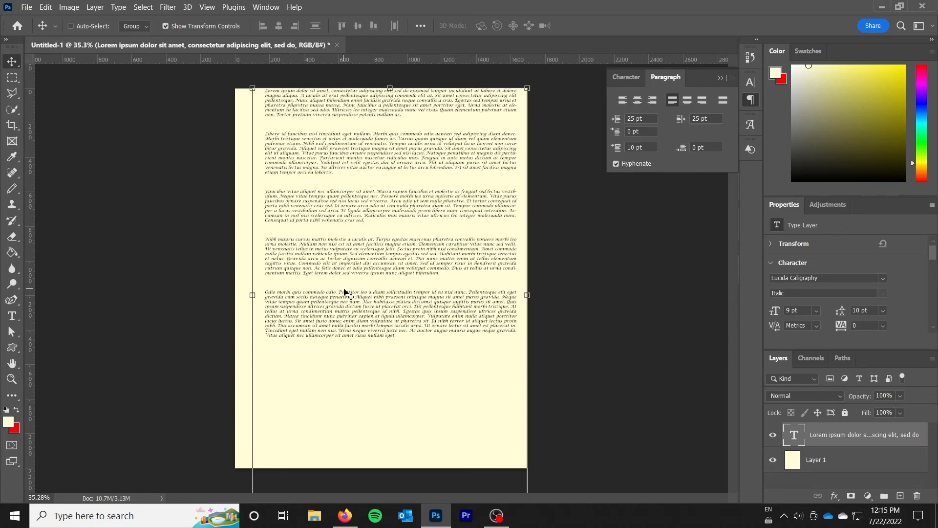
{"action": "mouse_move", "coordinate": [361, 289]}
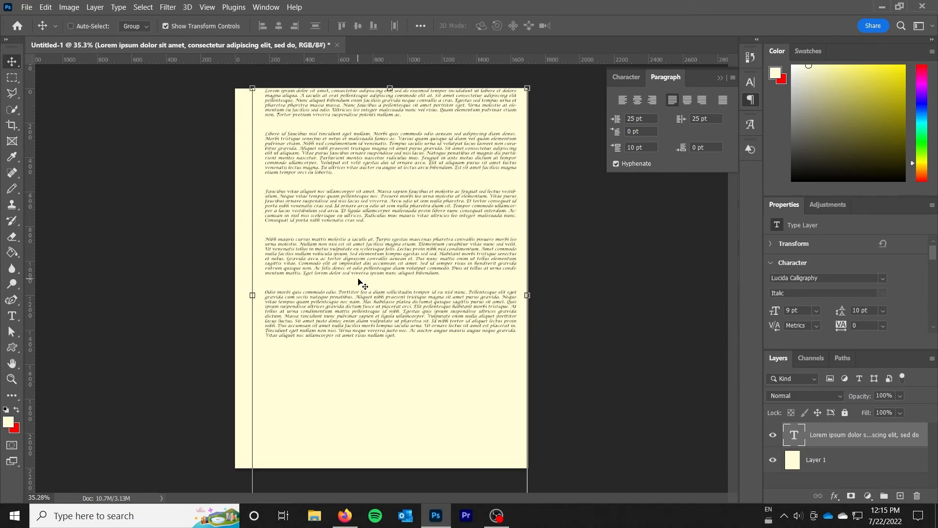
{"action": "mouse_move", "coordinate": [367, 284]}
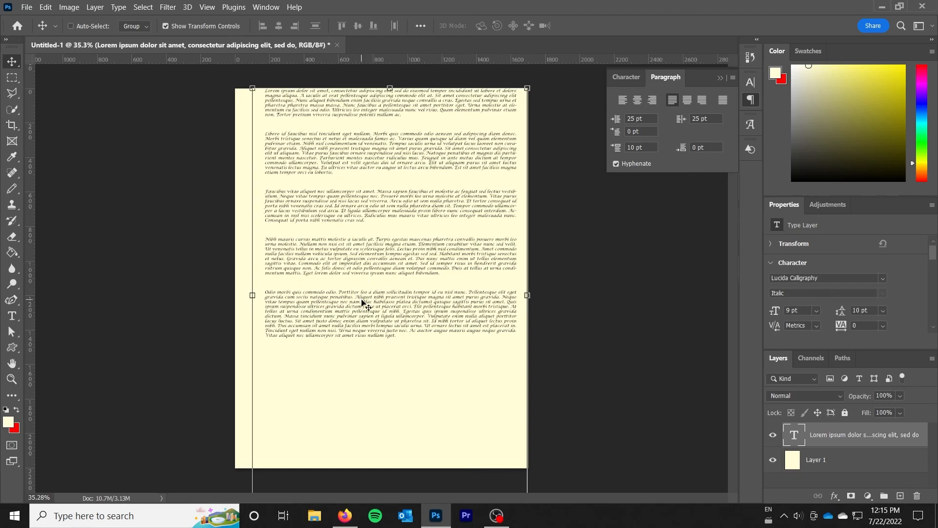
{"action": "mouse_move", "coordinate": [305, 278]}
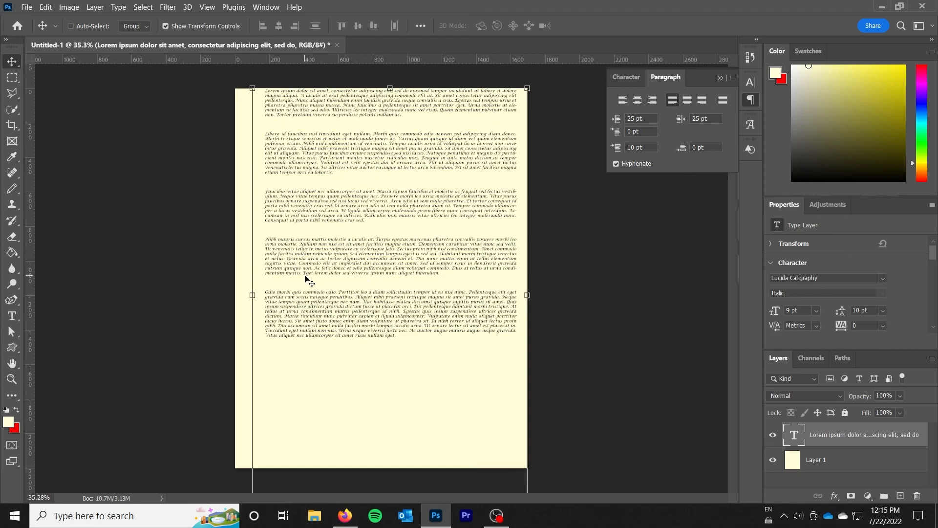